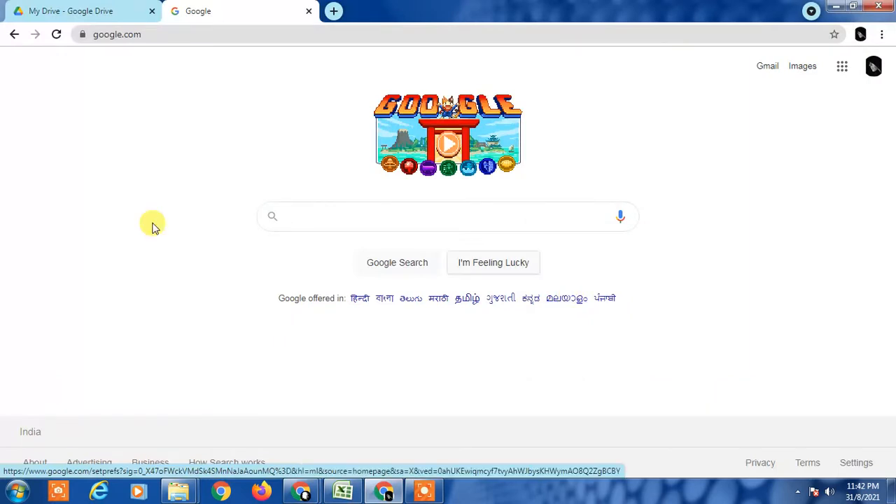
Step: Open and dismiss the Google account menu, then close the doodle game overlay
click(873, 66)
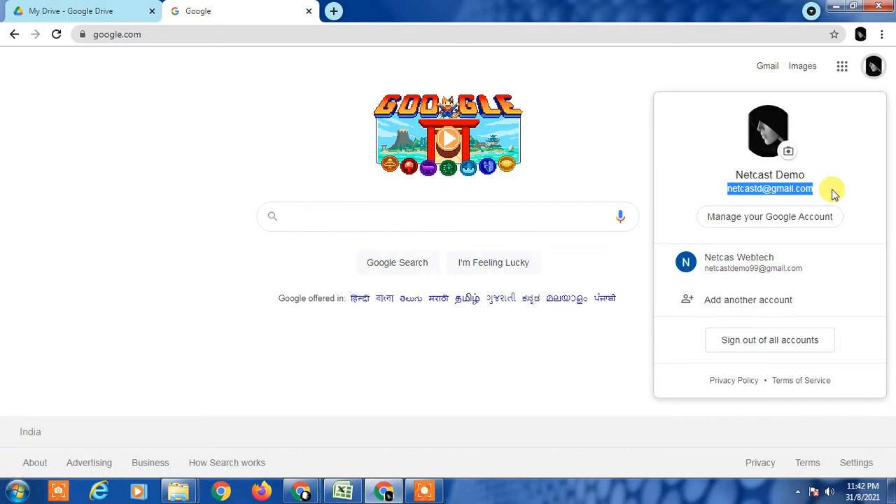
click(448, 138)
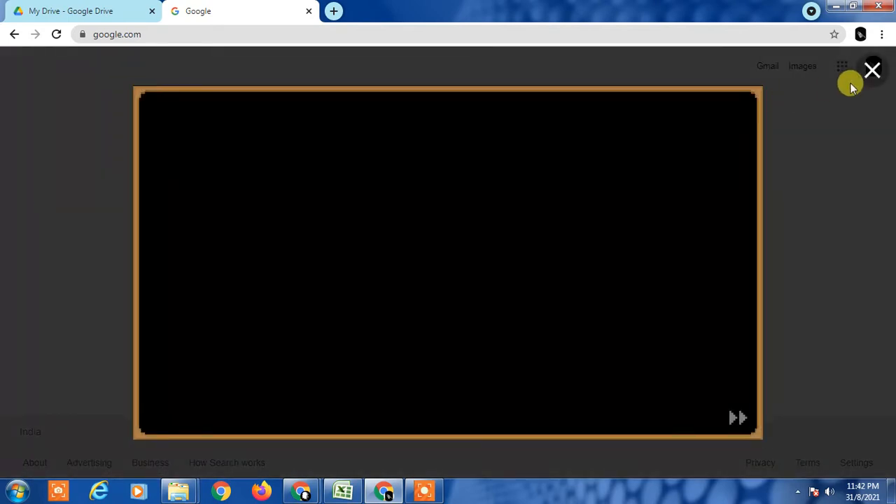
click(871, 70)
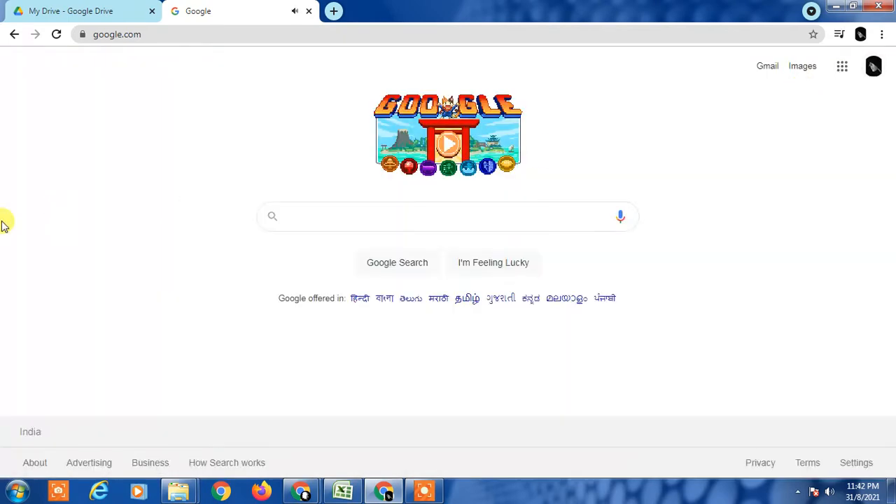
mouse_move(335, 214)
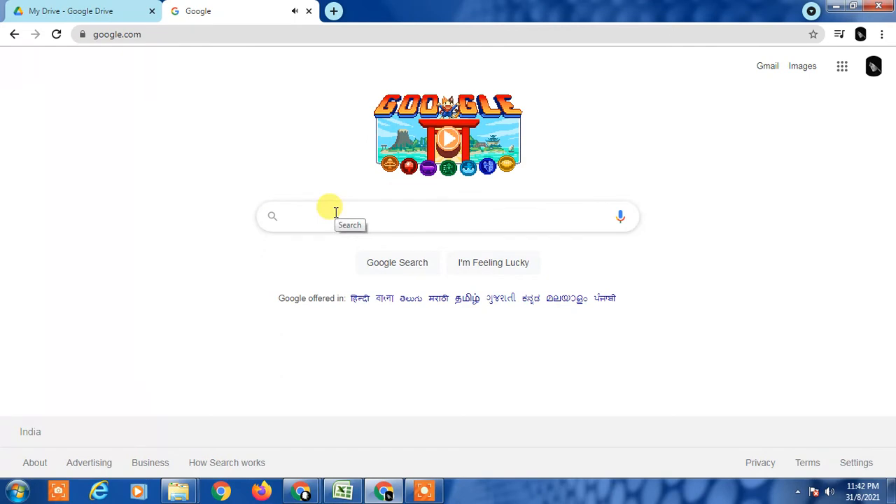
mouse_move(145, 227)
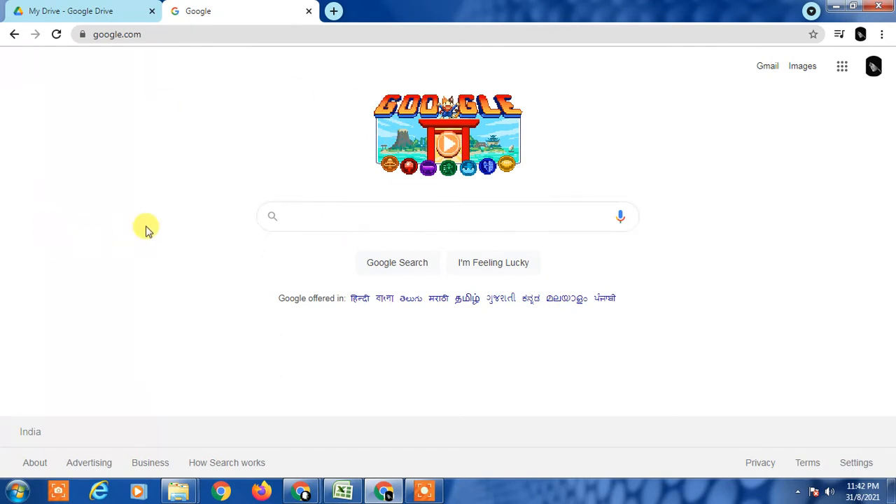
mouse_move(153, 226)
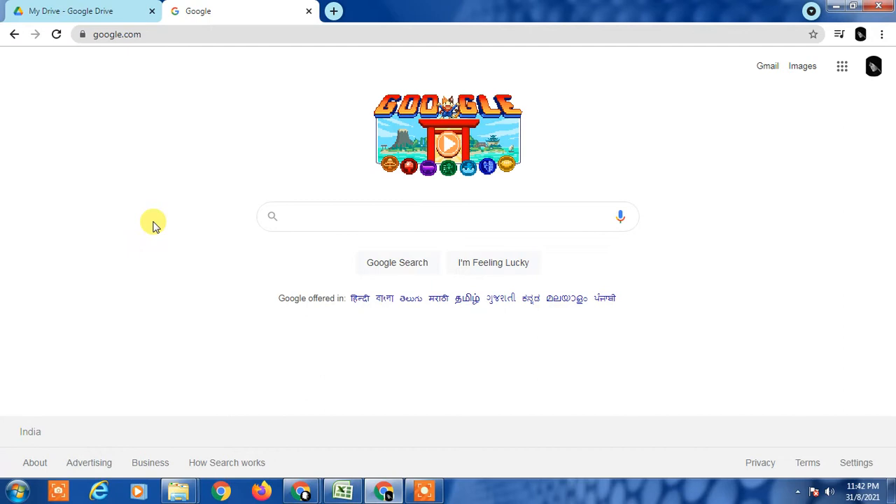
mouse_move(49, 126)
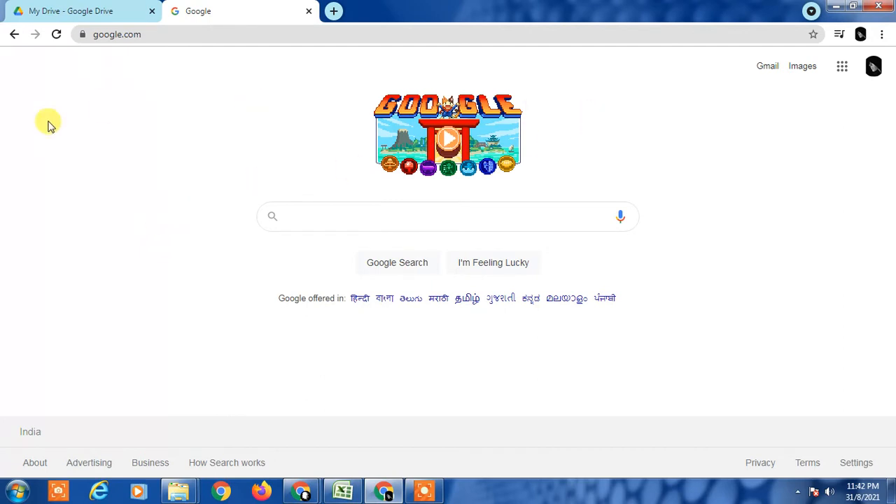
mouse_move(874, 65)
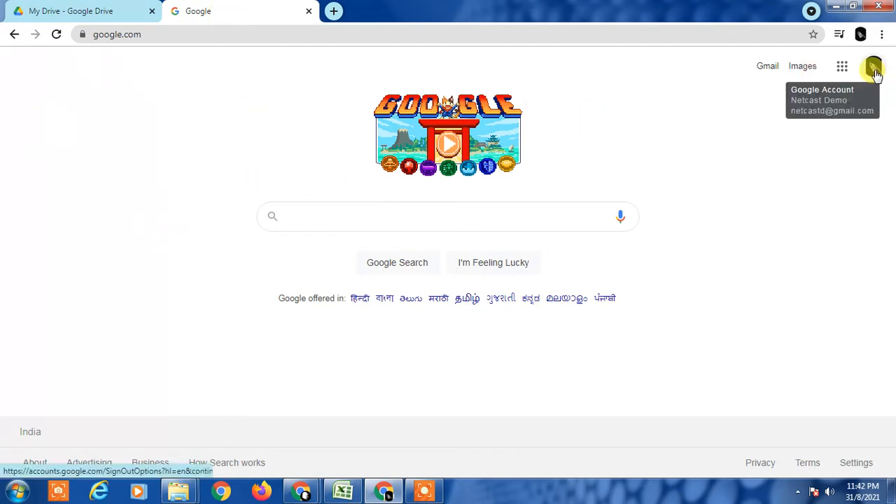
Step: Reopen the account panel and select the signed-in account's e-mail address
click(873, 66)
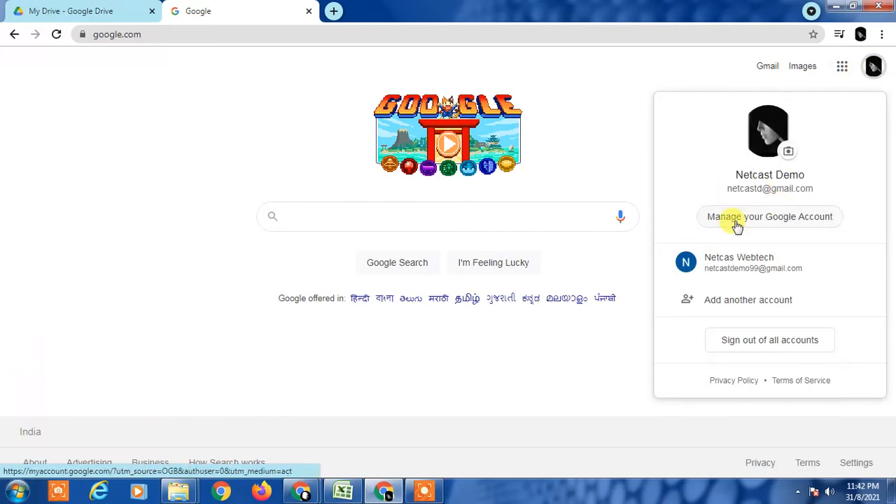
double_click(770, 188)
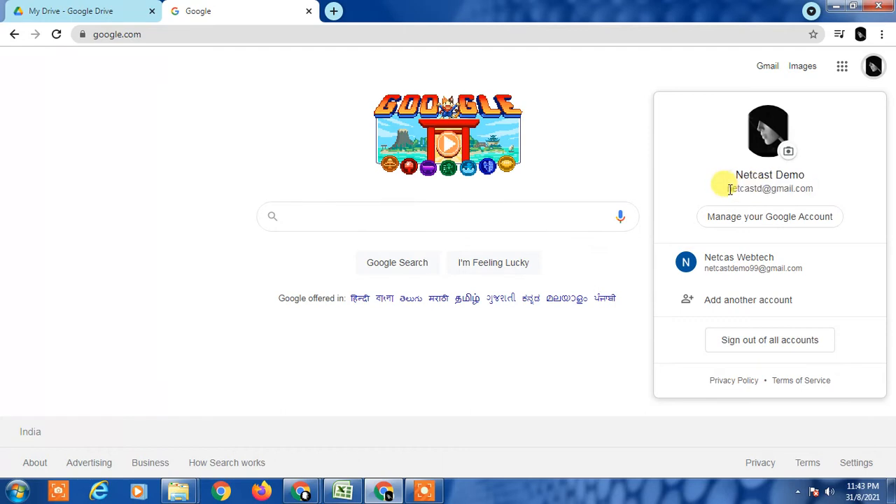
double_click(769, 188)
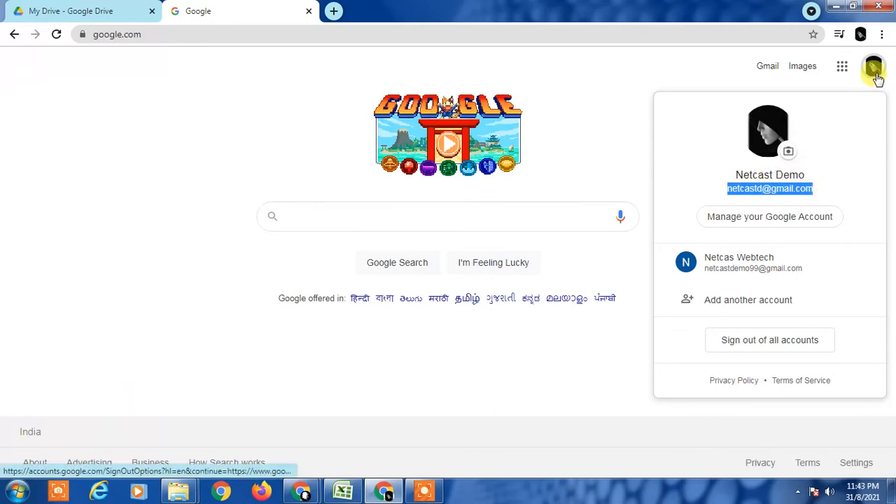
mouse_move(852, 187)
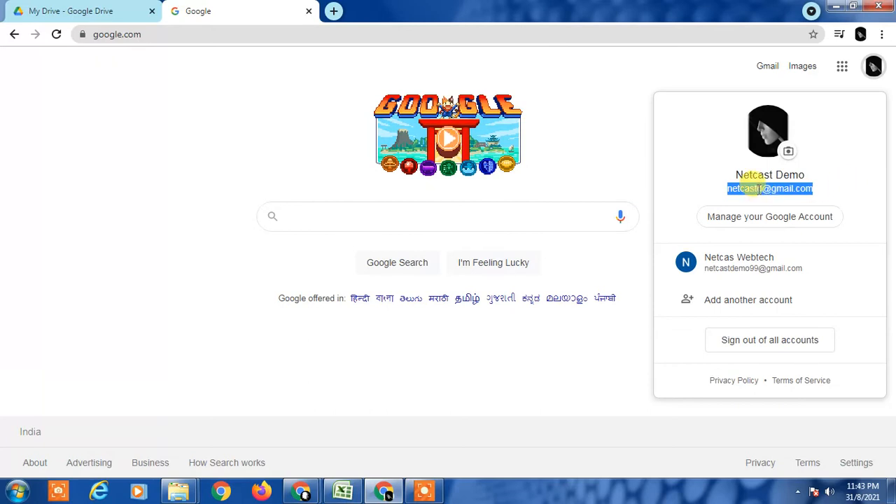
mouse_move(873, 66)
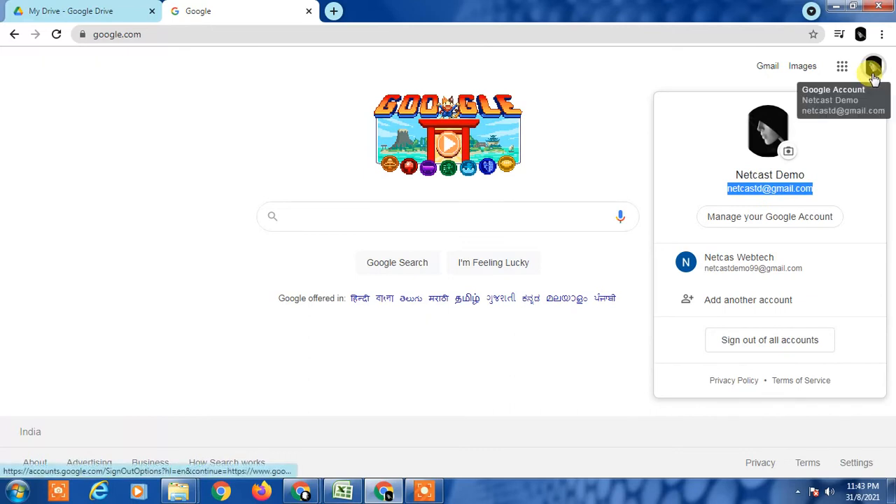
mouse_move(728, 192)
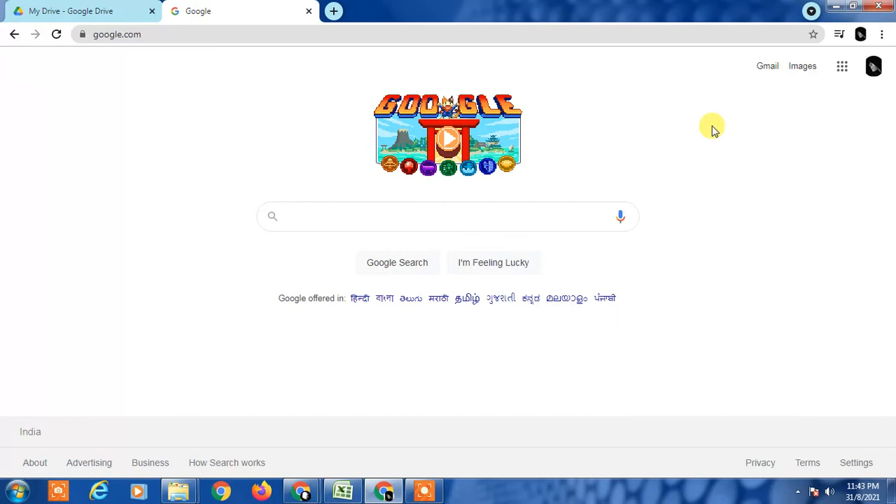
mouse_move(266, 205)
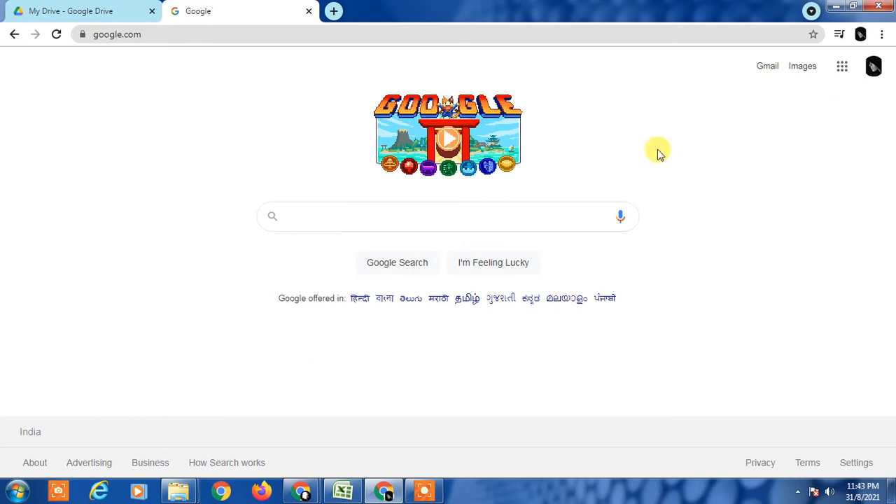
mouse_move(705, 132)
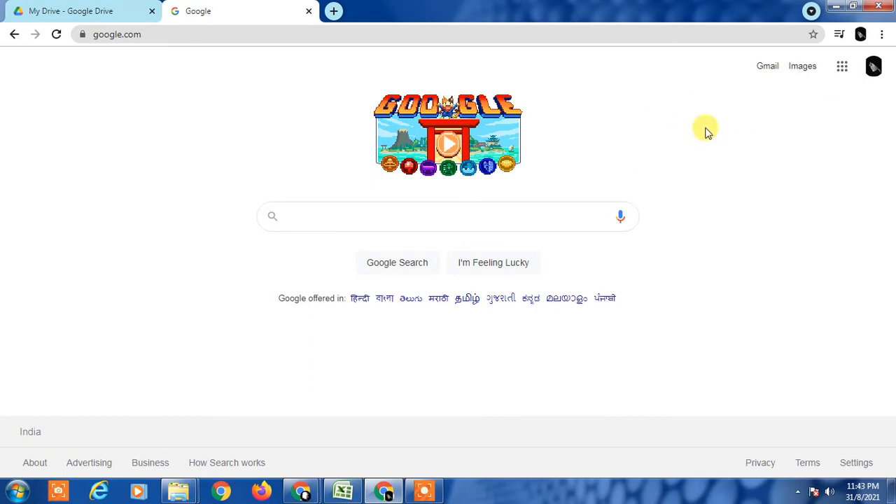
mouse_move(672, 115)
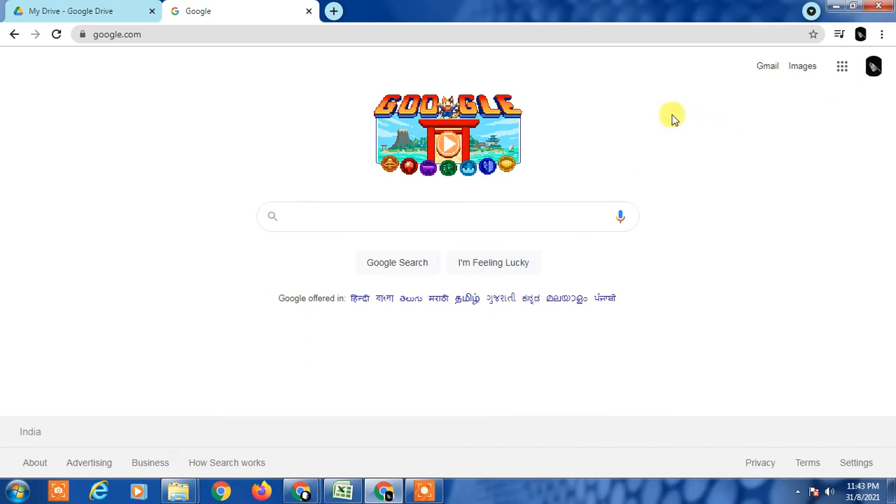
mouse_move(662, 120)
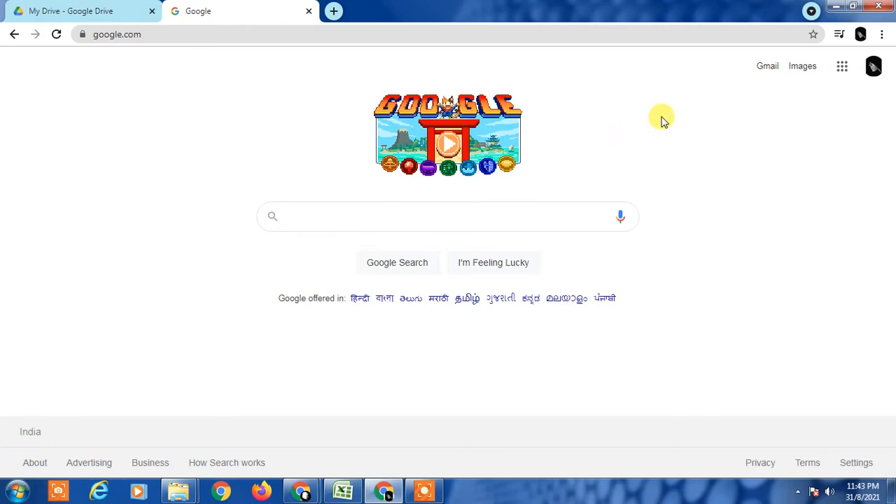
mouse_move(632, 155)
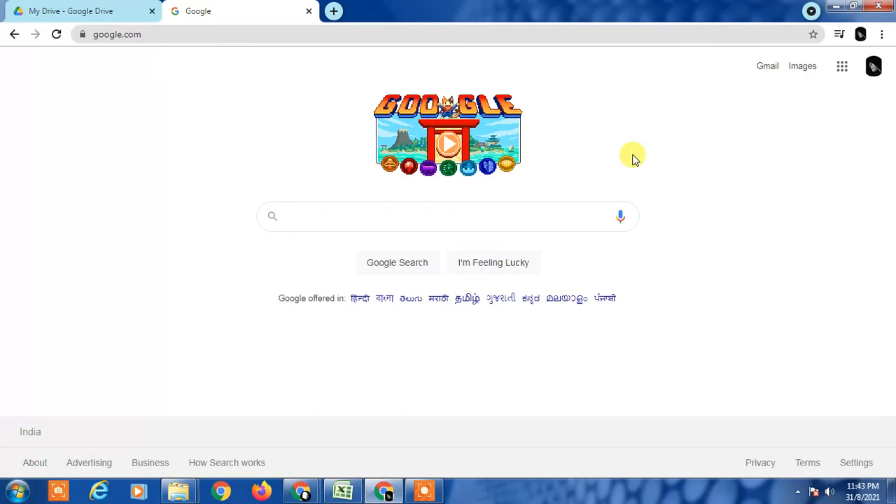
mouse_move(669, 150)
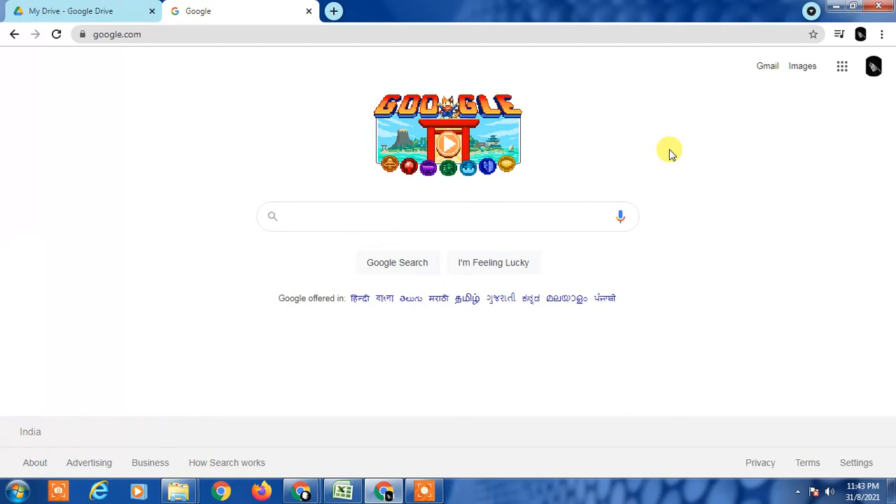
mouse_move(653, 198)
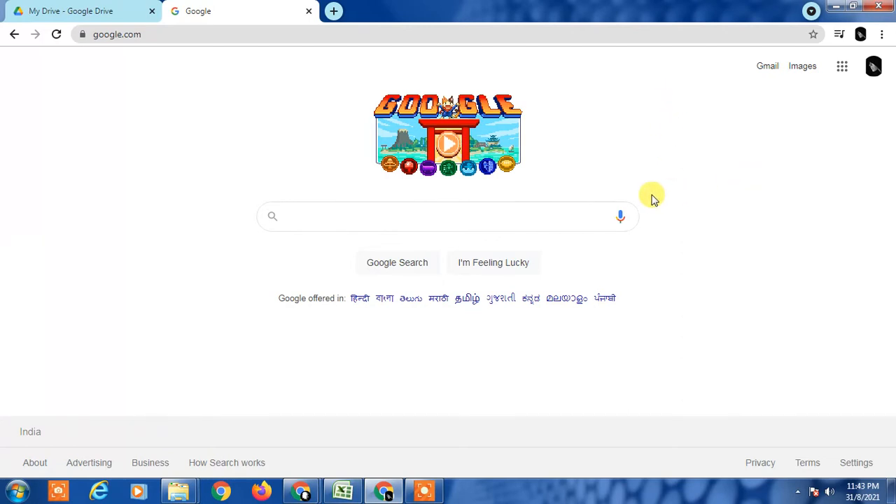
mouse_move(734, 150)
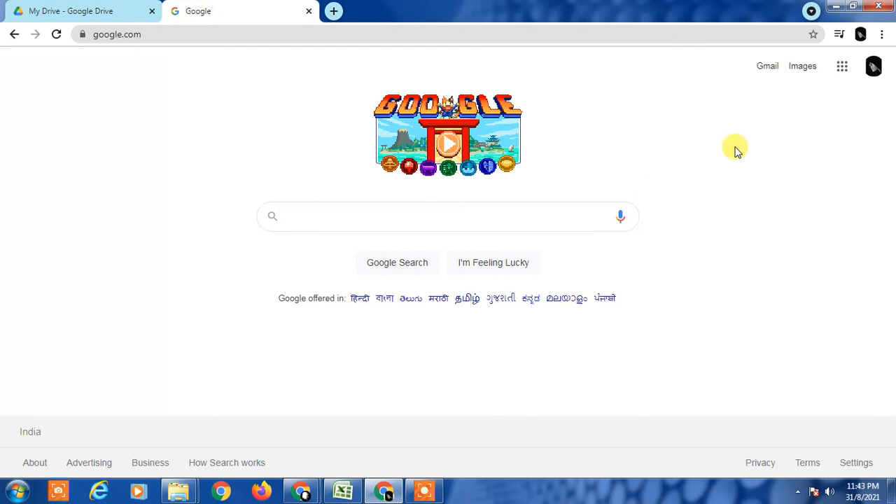
mouse_move(751, 203)
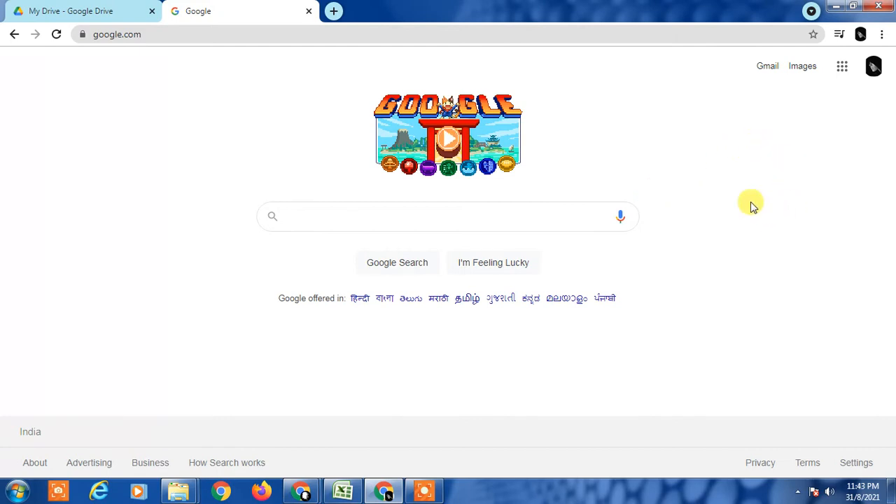
mouse_move(159, 113)
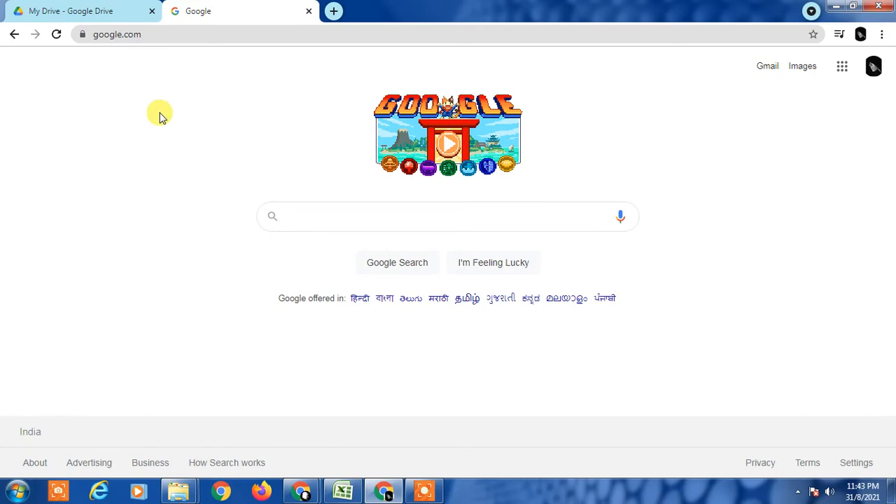
mouse_move(826, 141)
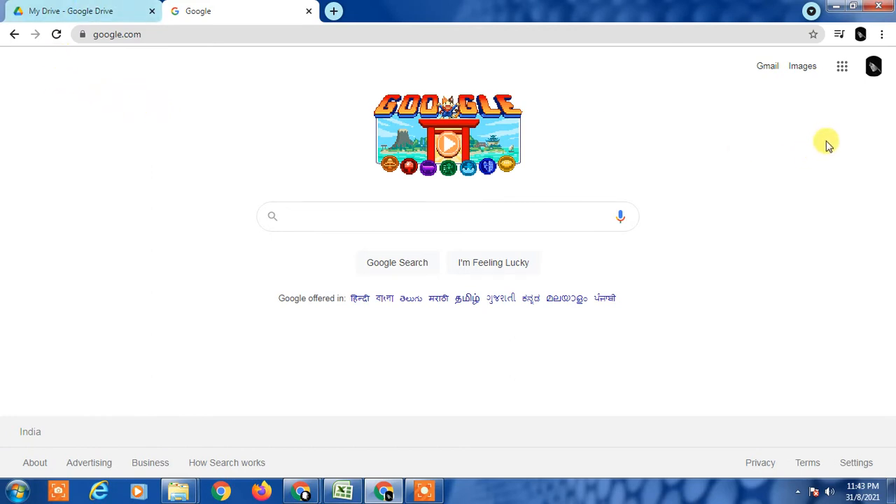
click(873, 66)
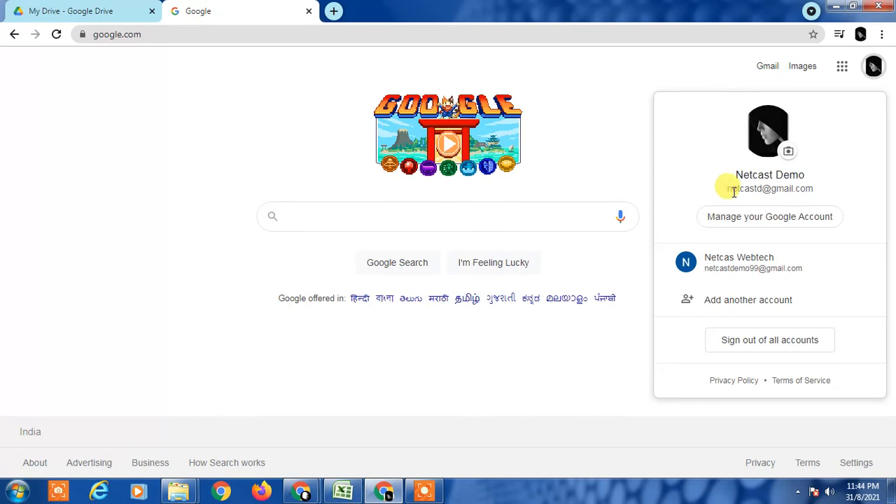
click(576, 70)
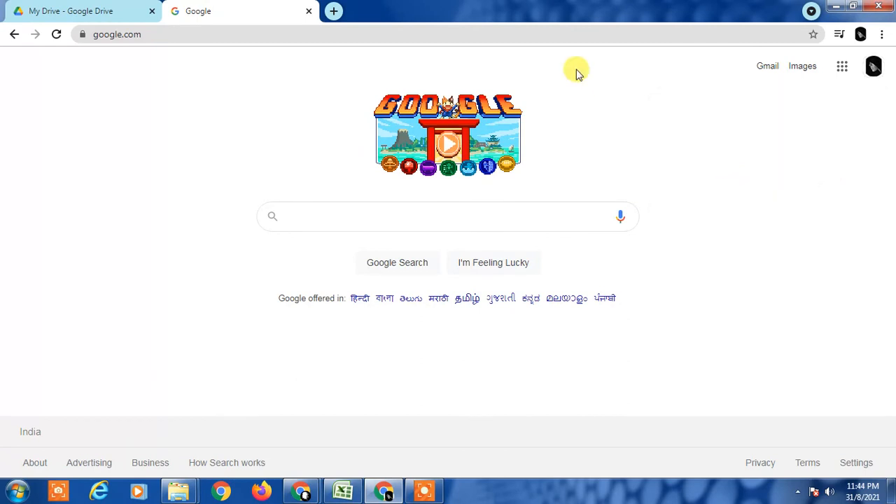
mouse_move(619, 216)
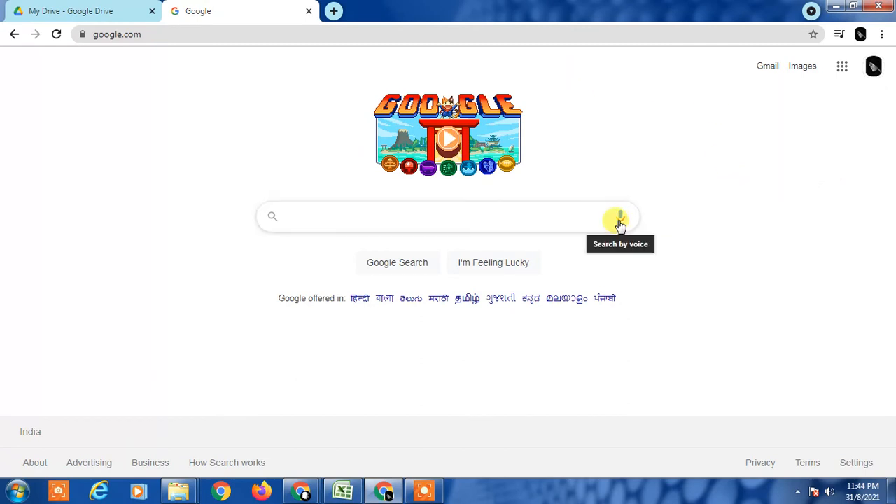
mouse_move(861, 36)
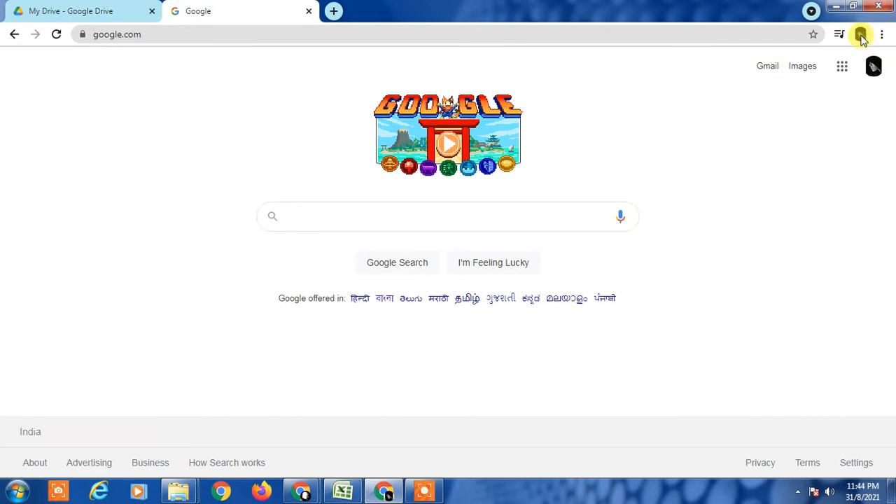
mouse_move(865, 39)
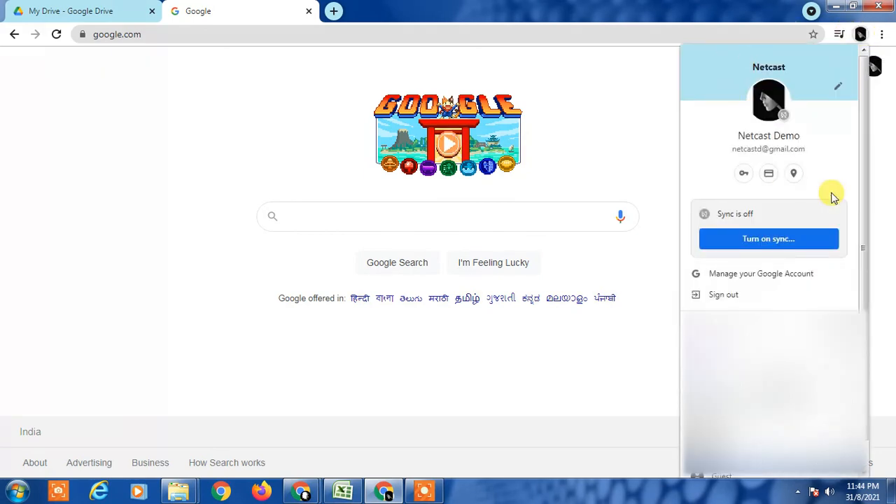
Step: Scroll through the Chrome profile panel's account and sync details, then close it
scroll(down, 3)
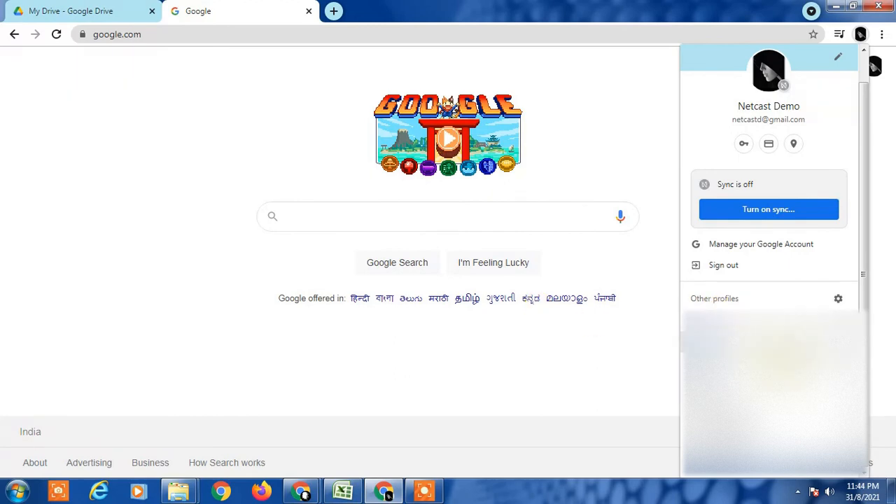
mouse_move(721, 306)
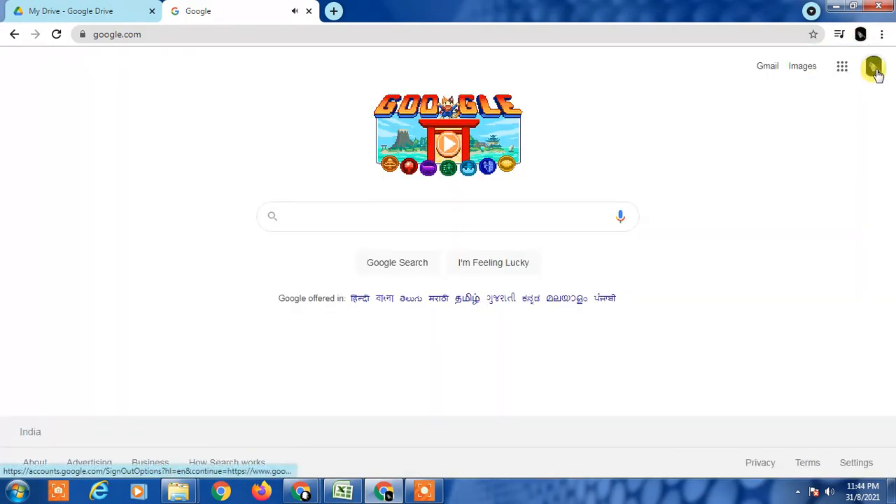
click(873, 66)
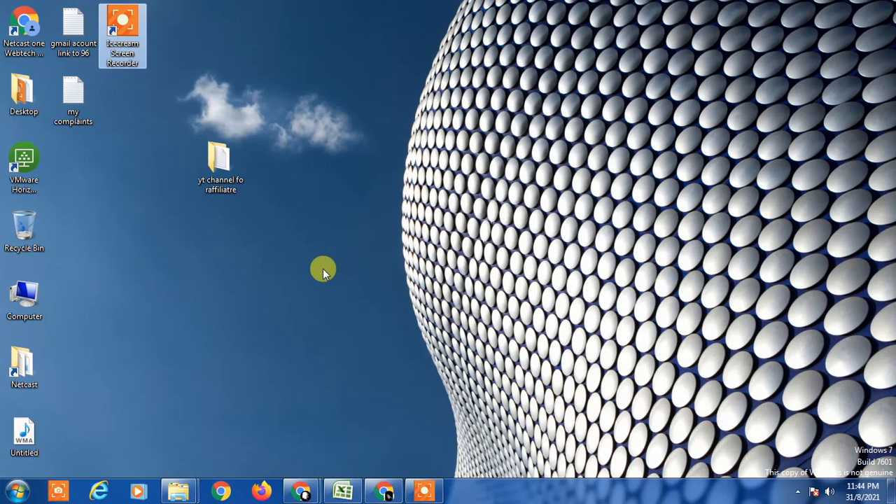
mouse_move(334, 246)
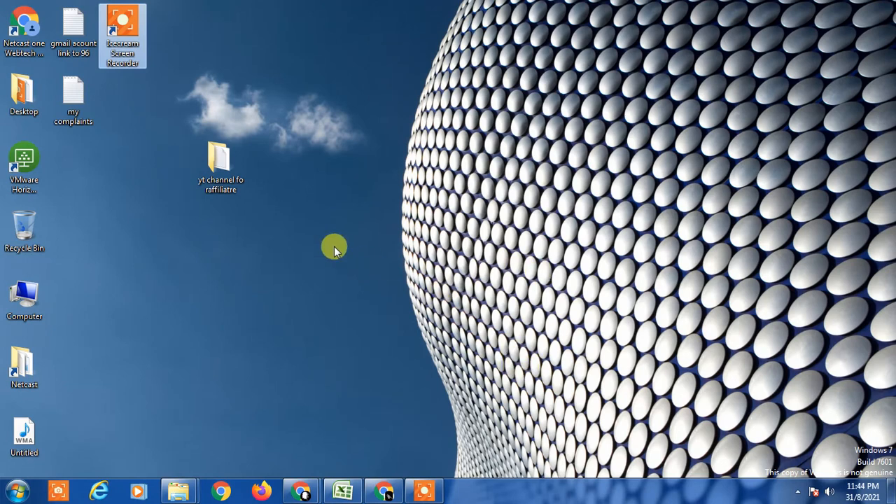
mouse_move(590, 238)
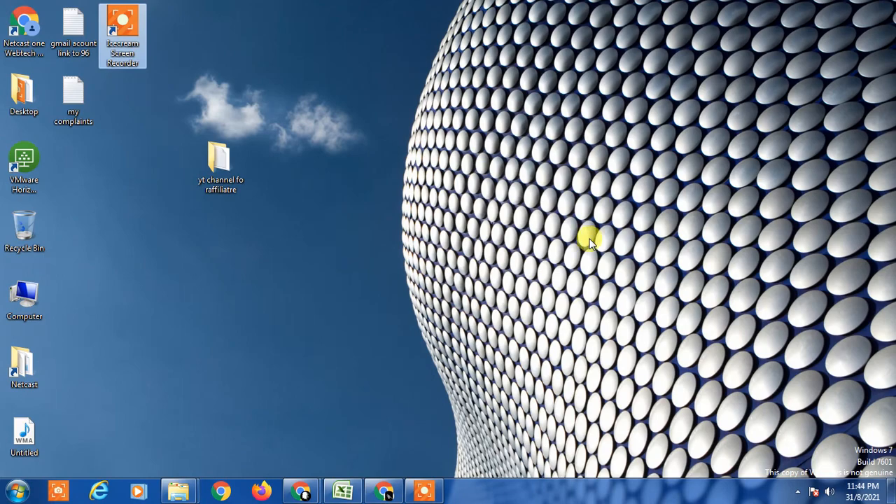